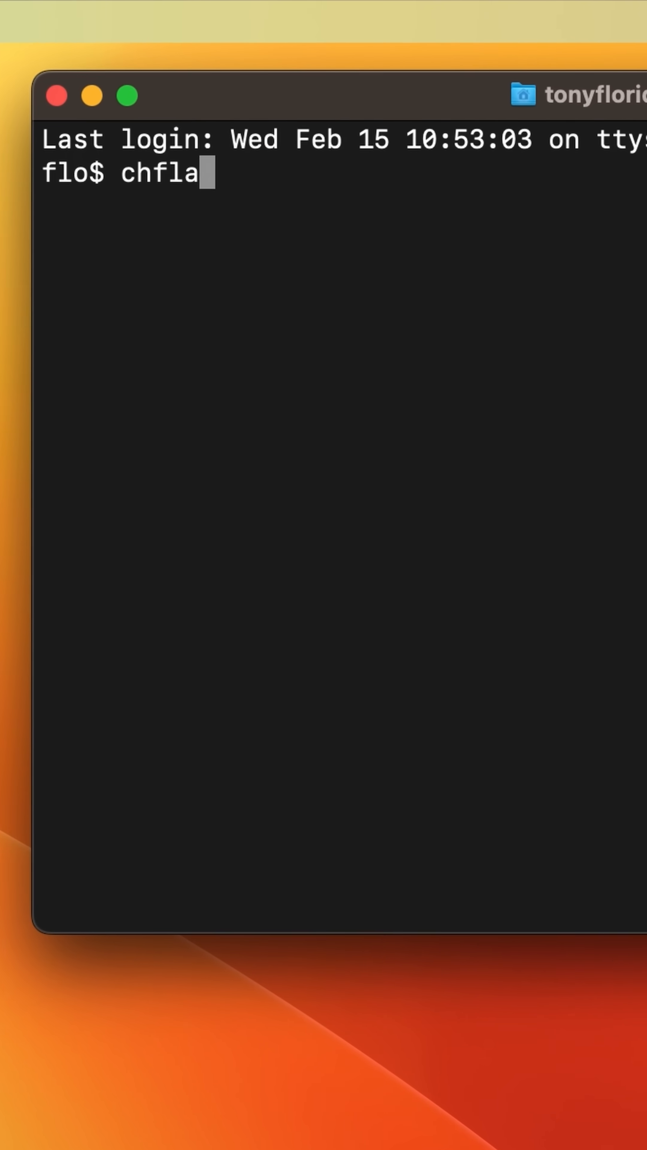
Run chflags hidden on an item's full path in the home folder.
{"action": "type", "text": "gs hidden /Users/tonyflorida"}
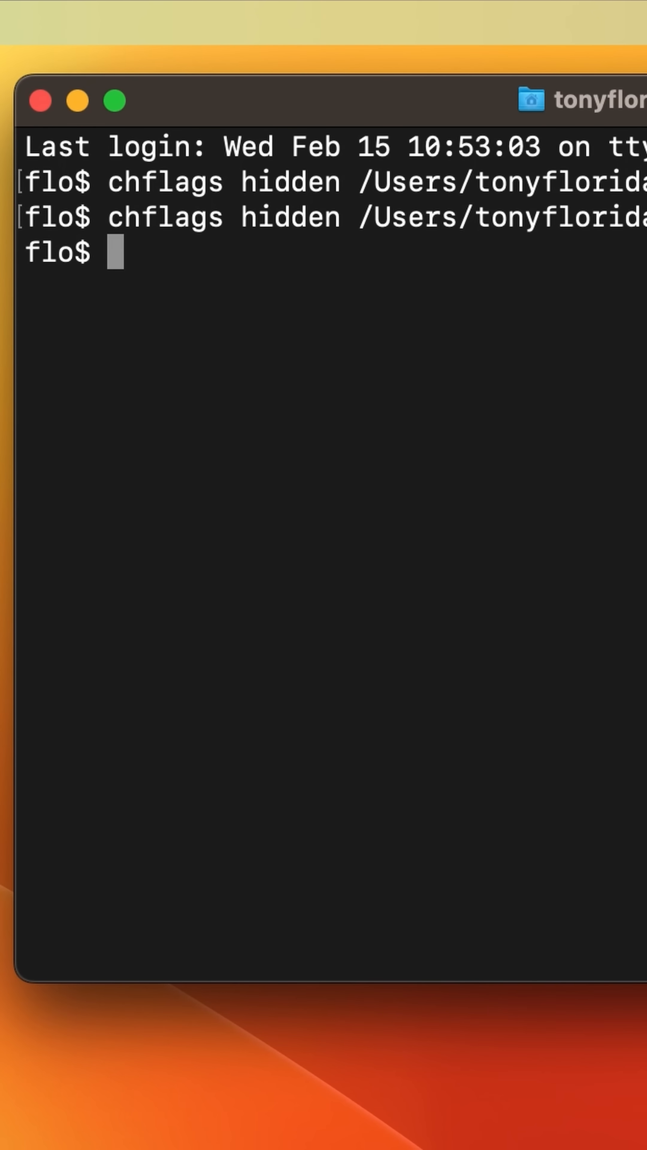
Change into the Desktop folder and list its contents (top-secret.pdf, DONT_OPEN).
{"action": "type", "text": "cd Desktop"}
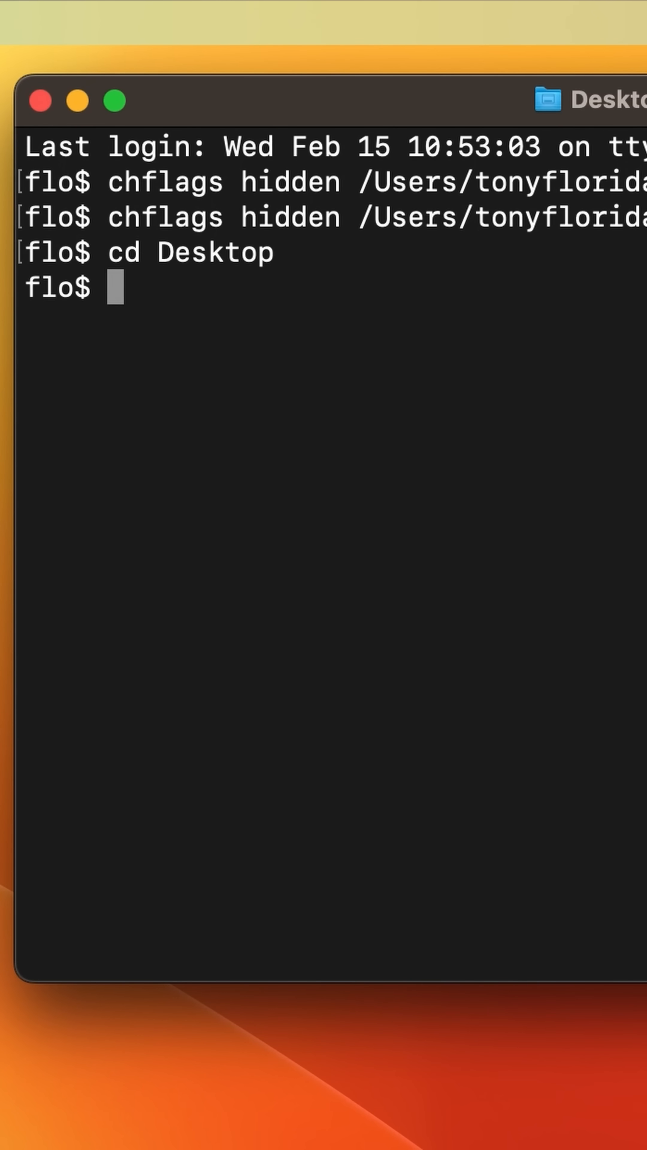
{"action": "type", "text": "ls"}
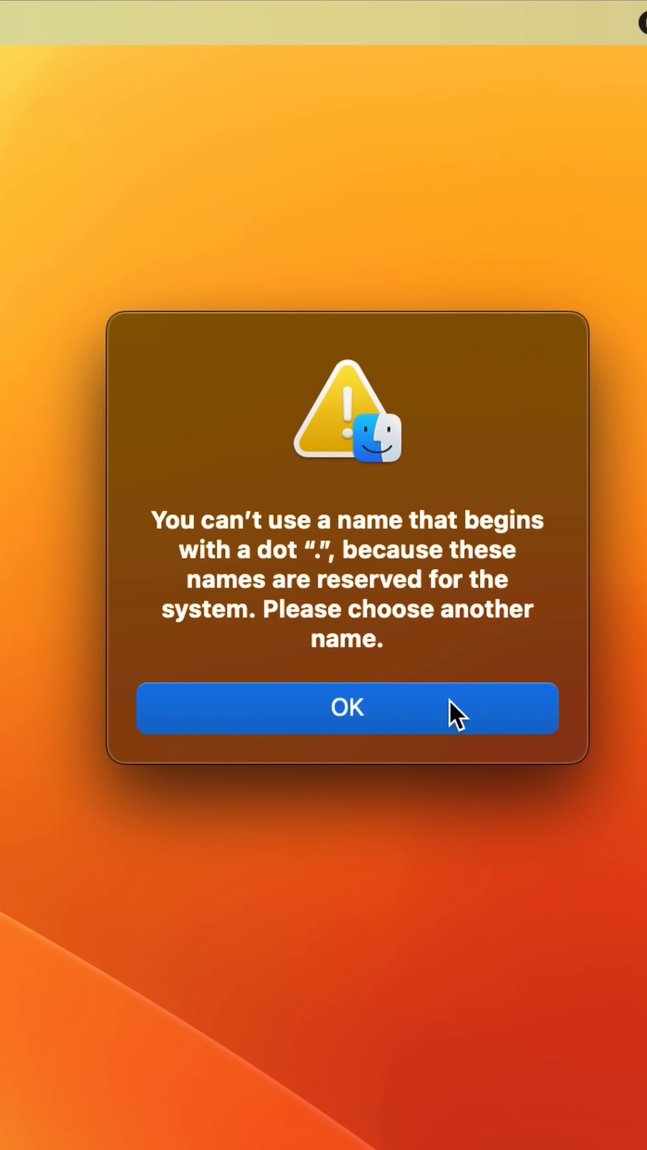
Dismiss the dot-name warning, mv both items to .top-secret.pdf and .DONT_OPEN, and confirm ls shows nothing.
{"action": "left_click", "coordinate": [346, 707]}
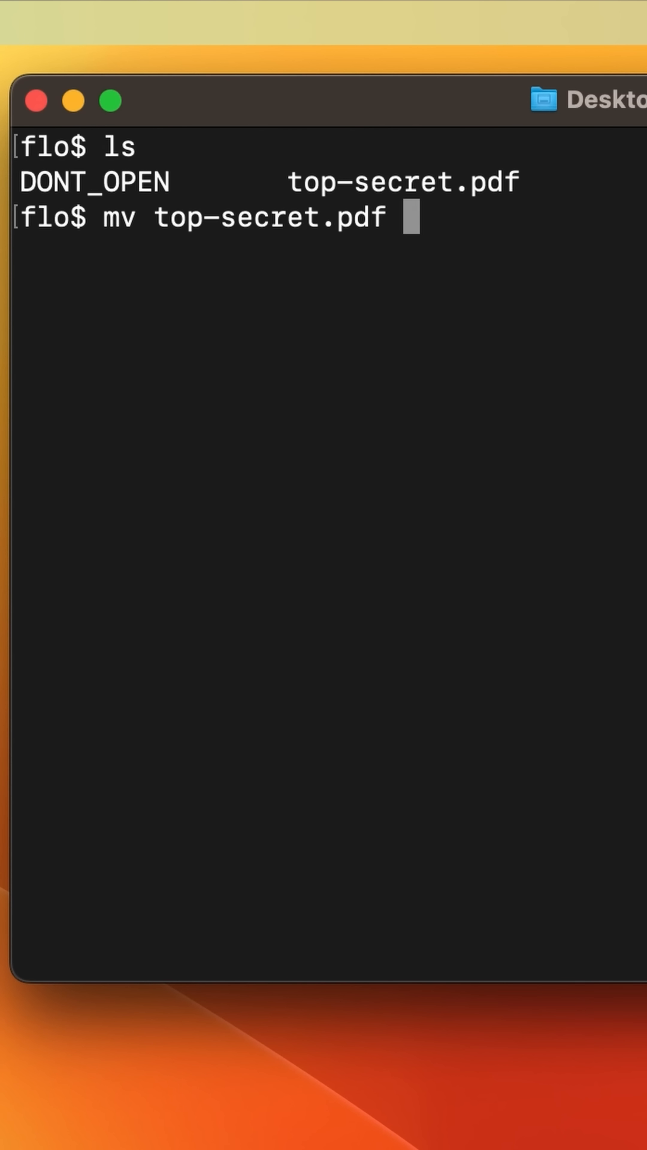
{"action": "type", "text": ".top-secret.pdf"}
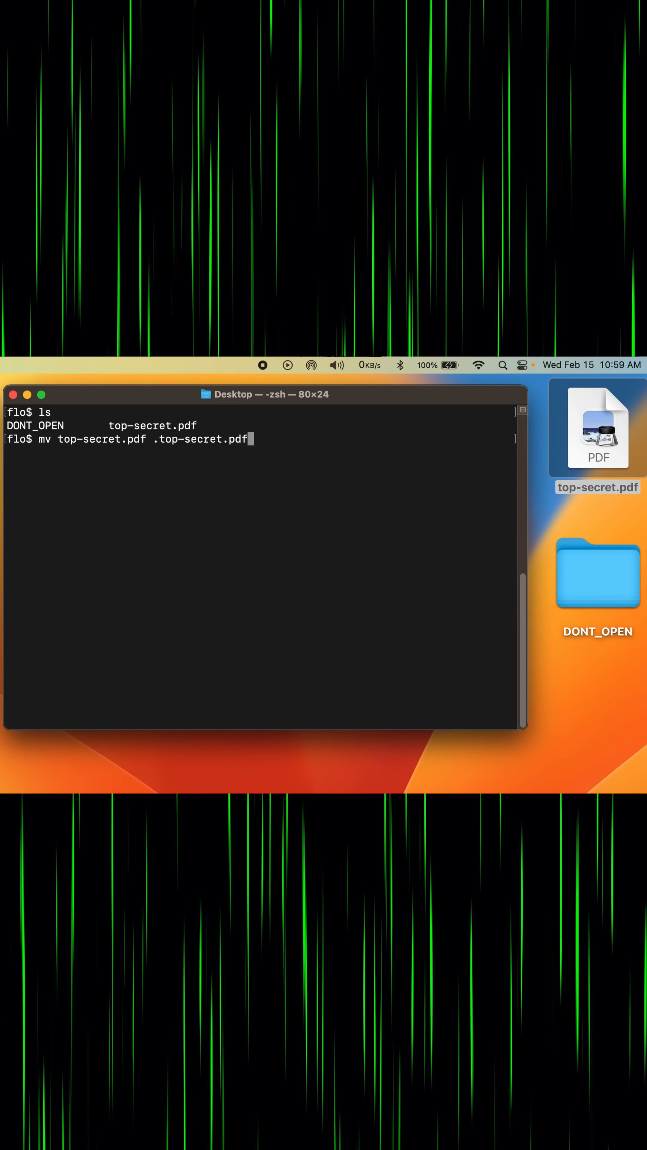
{"action": "type", "text": "mv DONT_OPEN"}
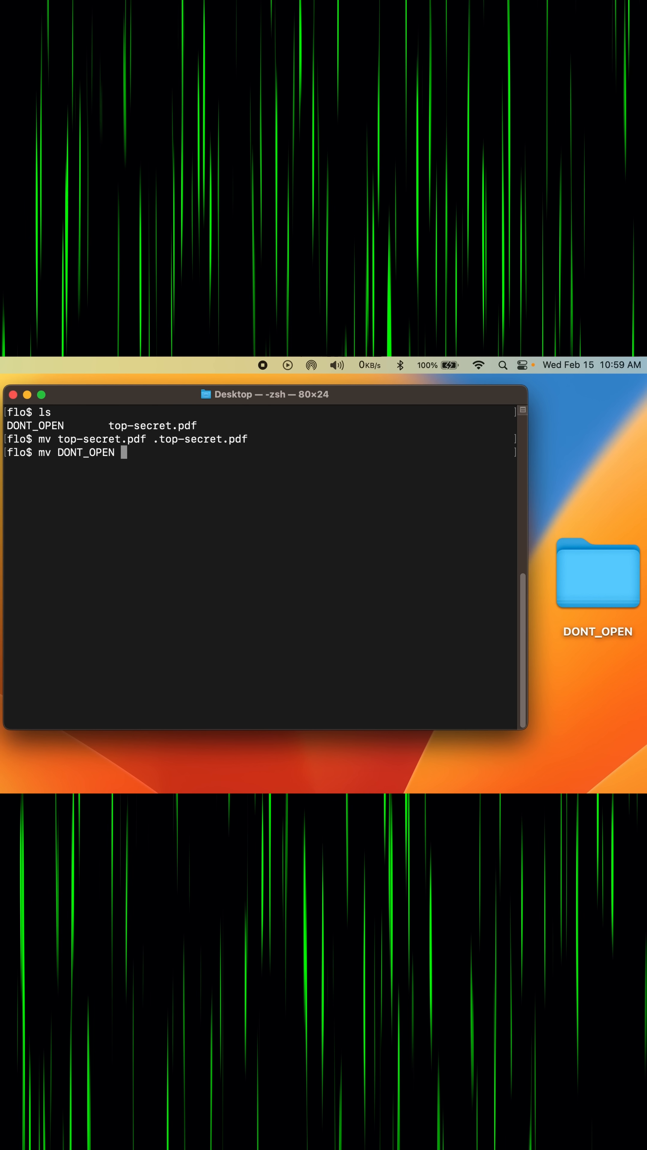
{"action": "key", "text": "Return"}
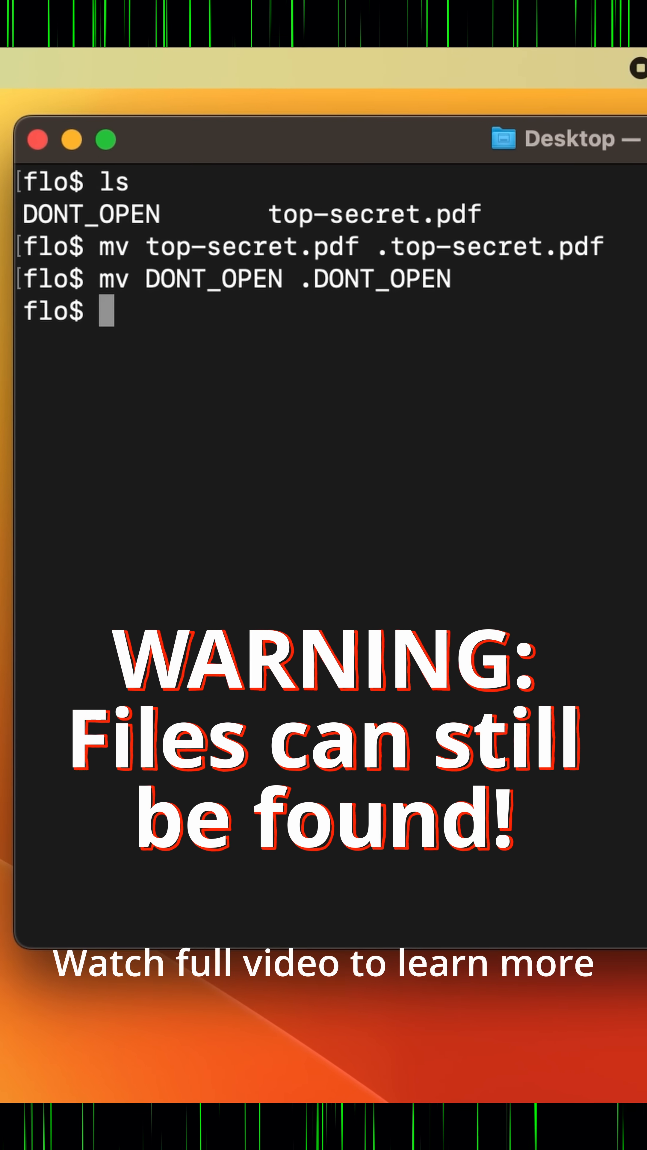
{"action": "type", "text": "ls"}
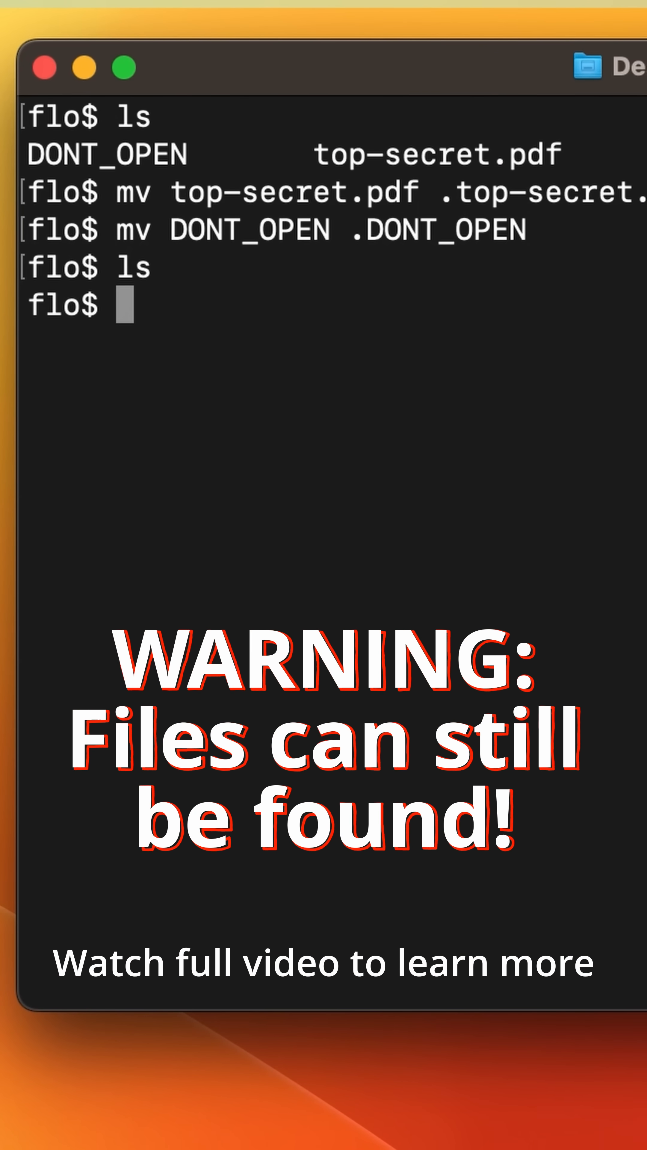